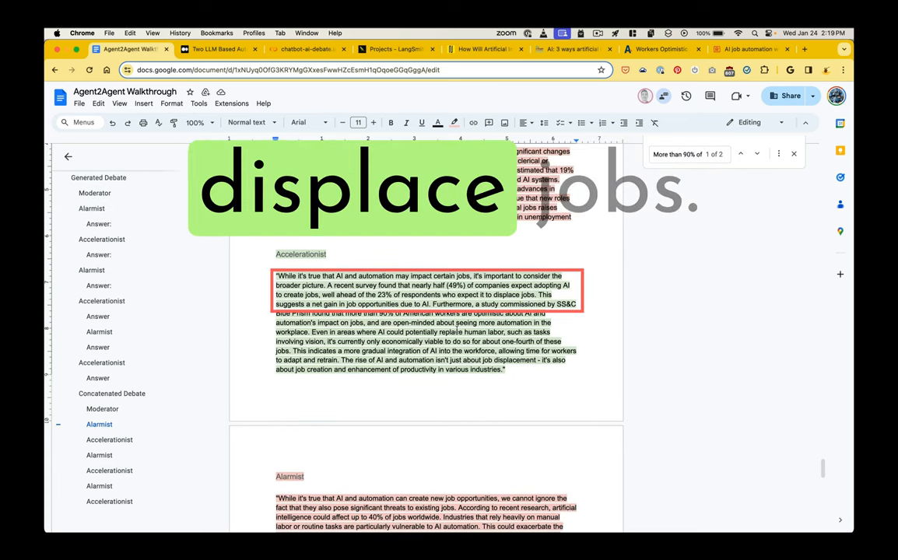
# Step: Read the concatenated debate down to the simulation parameters: top K 2, temperature 0.2, six conversations
pyautogui.scroll(-3)
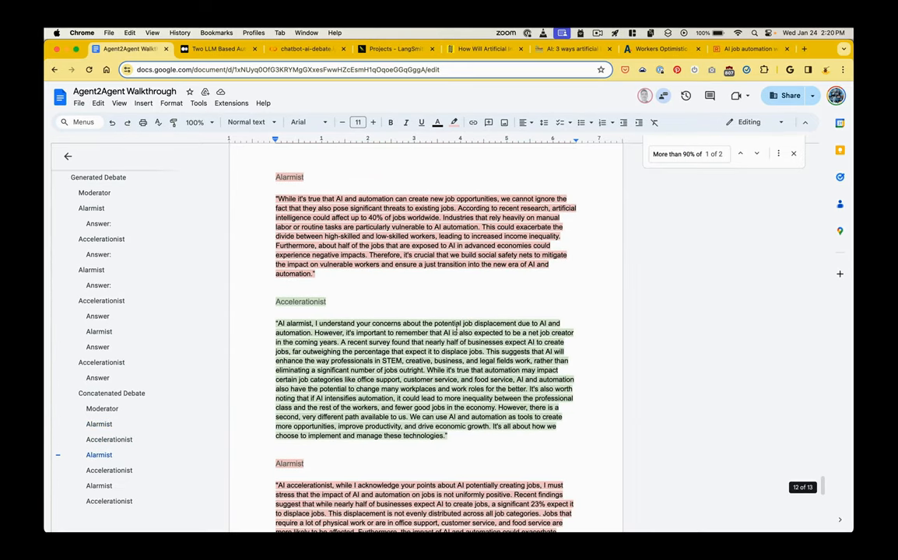
pyautogui.scroll(-3)
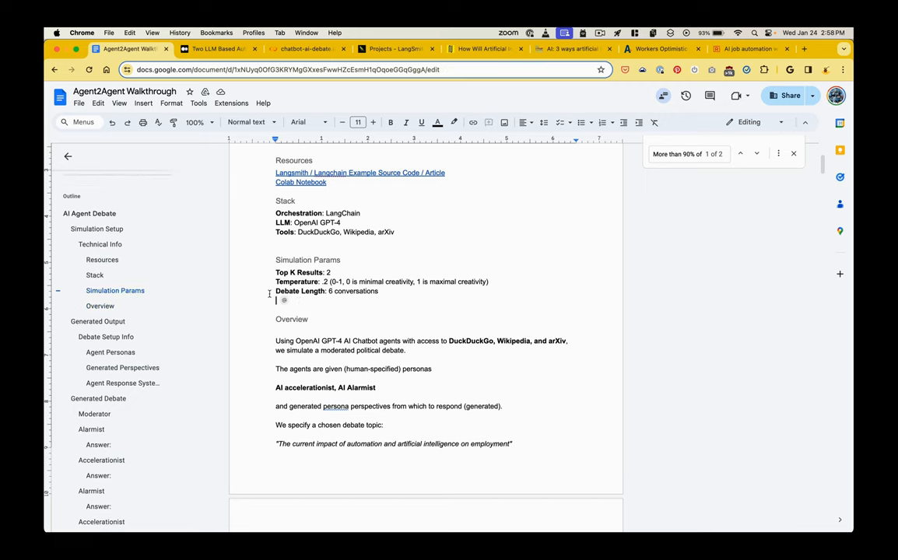
# Step: Read the Overview's personas, debate topic and goal, then continue to Agent Personas
pyautogui.scroll(-3)
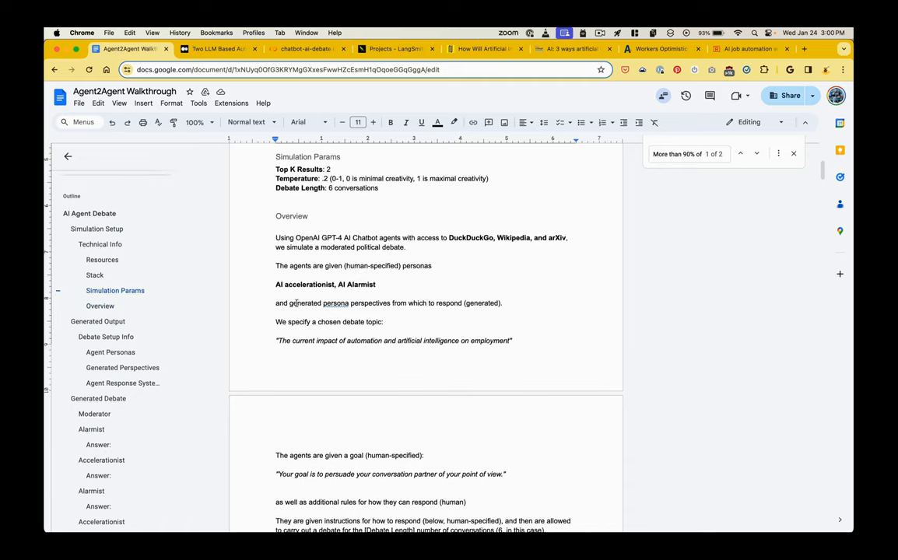
pyautogui.tripleClick(324, 284)
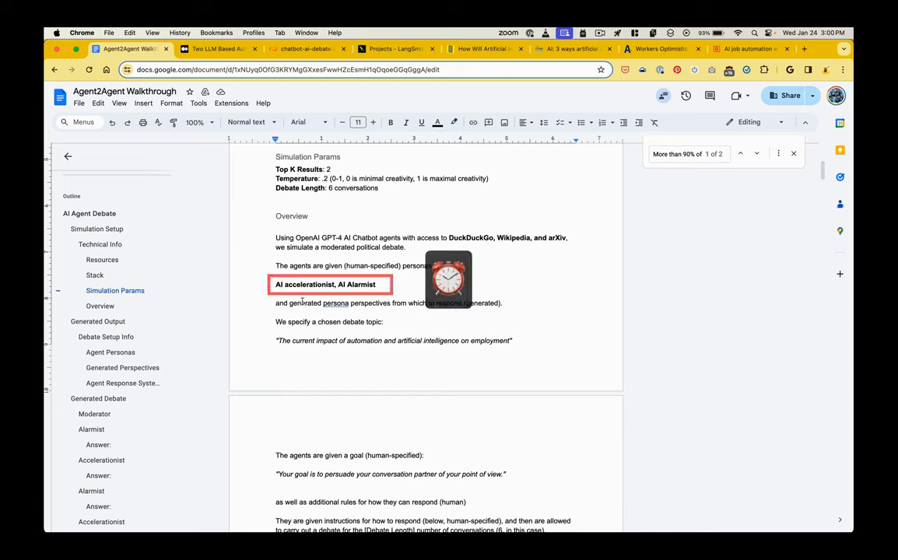
pyautogui.scroll(-3)
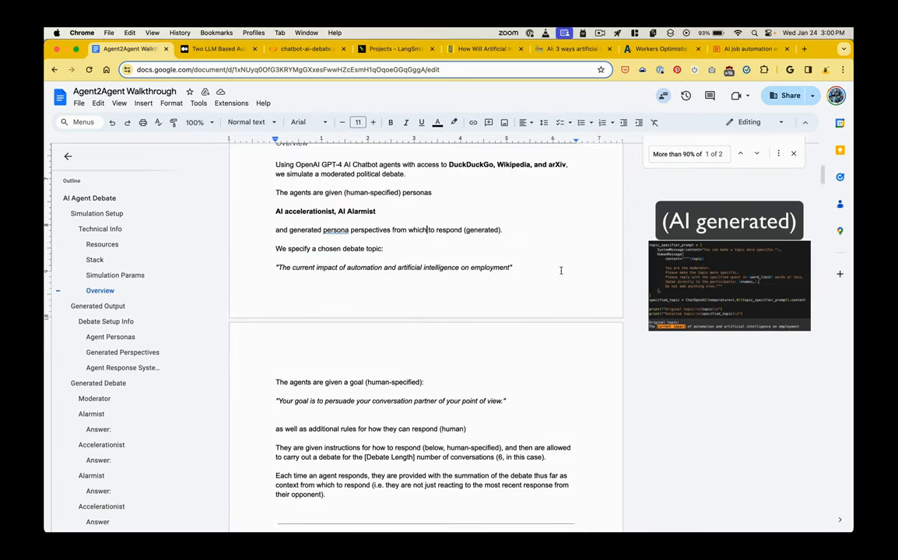
pyautogui.scroll(-3)
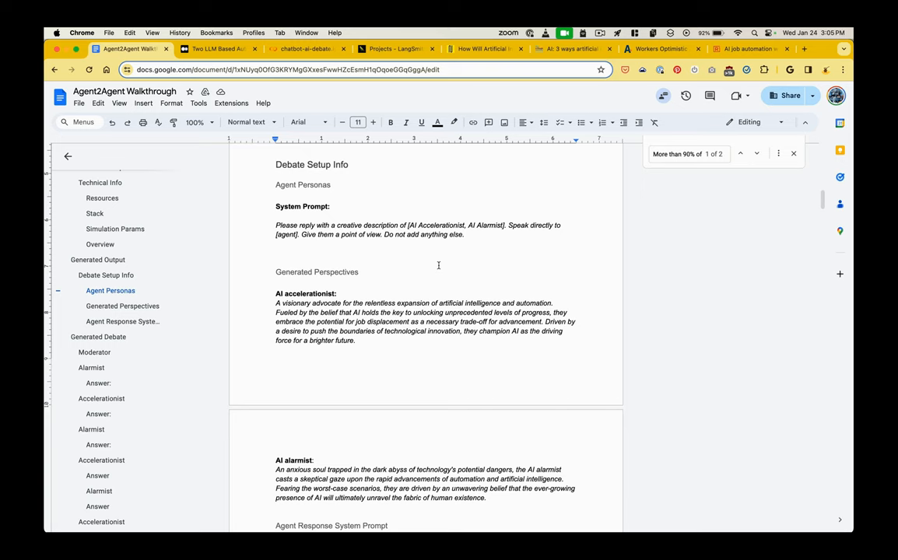
# Step: Move past Agent Personas and Generated Perspectives to the Moderator's Generated Debate questions
pyautogui.scroll(-3)
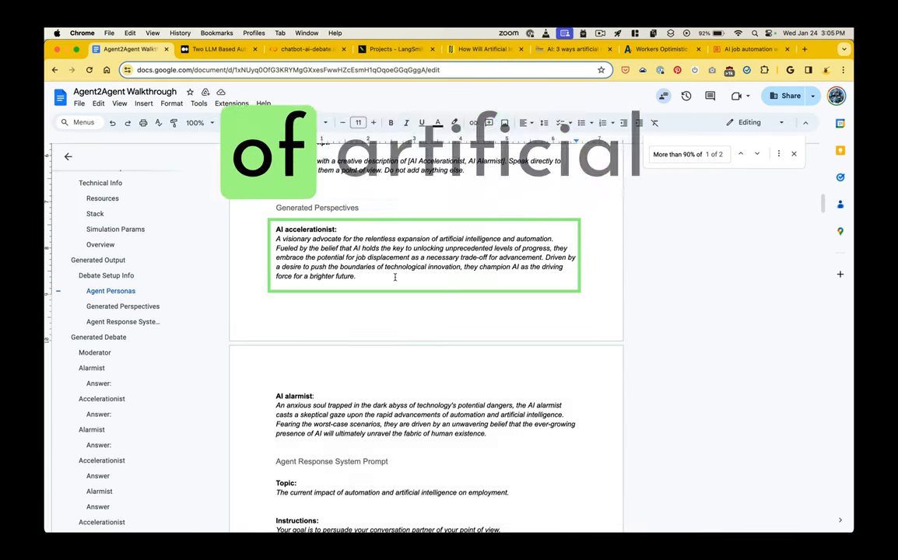
pyautogui.scroll(-3)
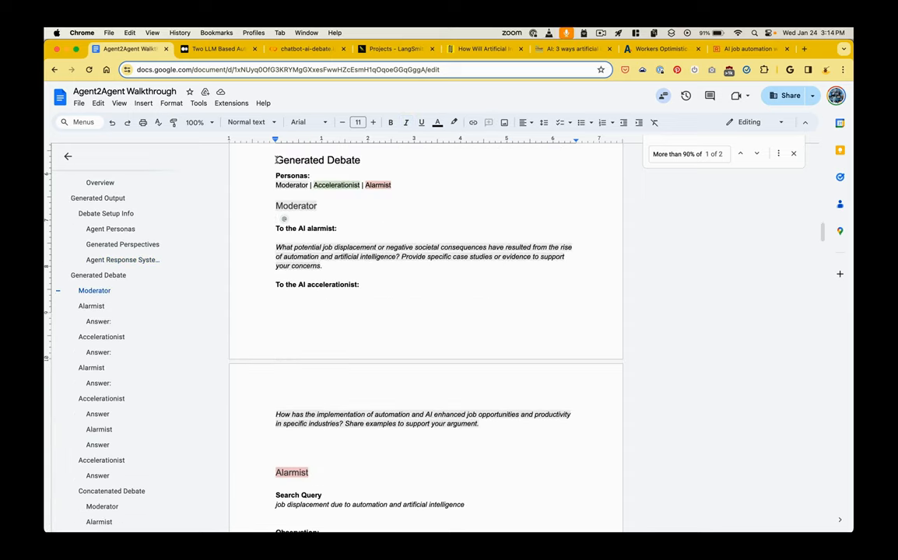
# Step: Reach the Accelerationist's search query and highlight its SS&C Blue Prism observation excerpt
pyautogui.scroll(-3)
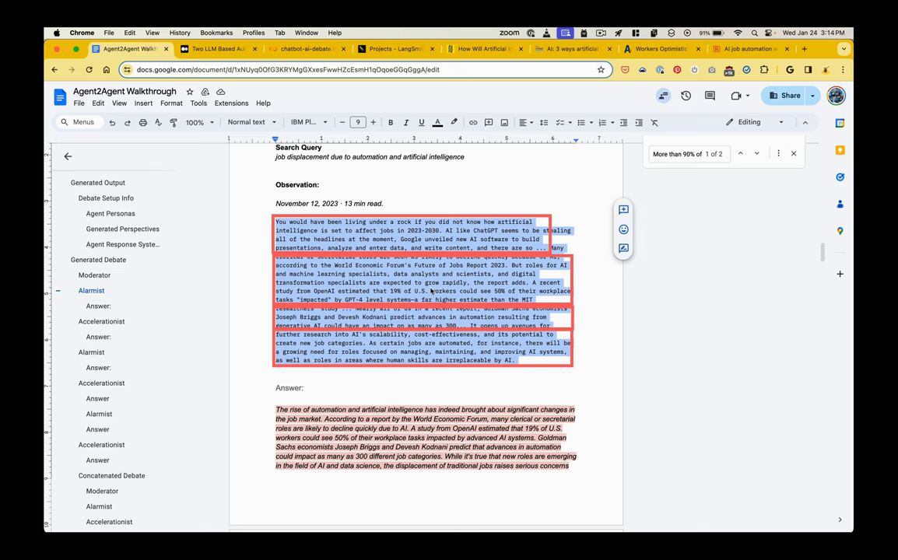
pyautogui.scroll(-3)
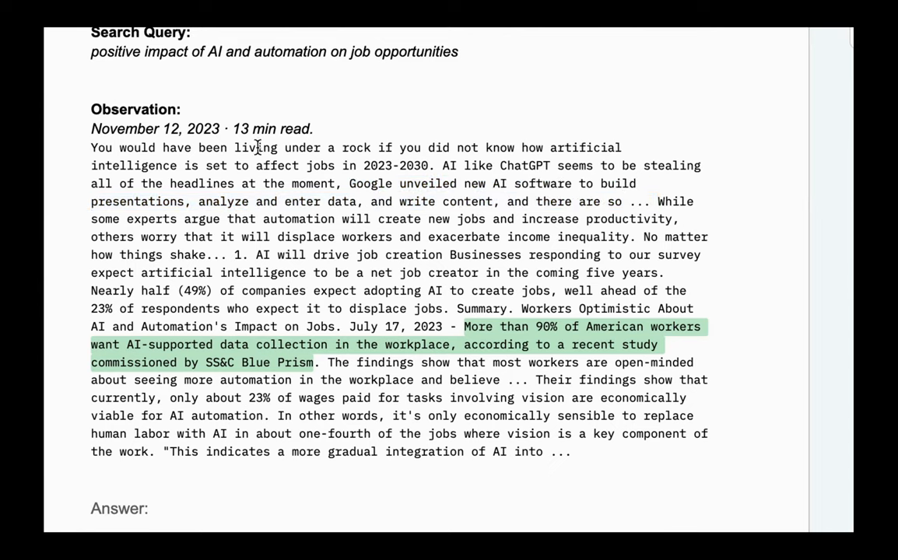
pyautogui.moveTo(91, 148); pyautogui.dragTo(432, 165)
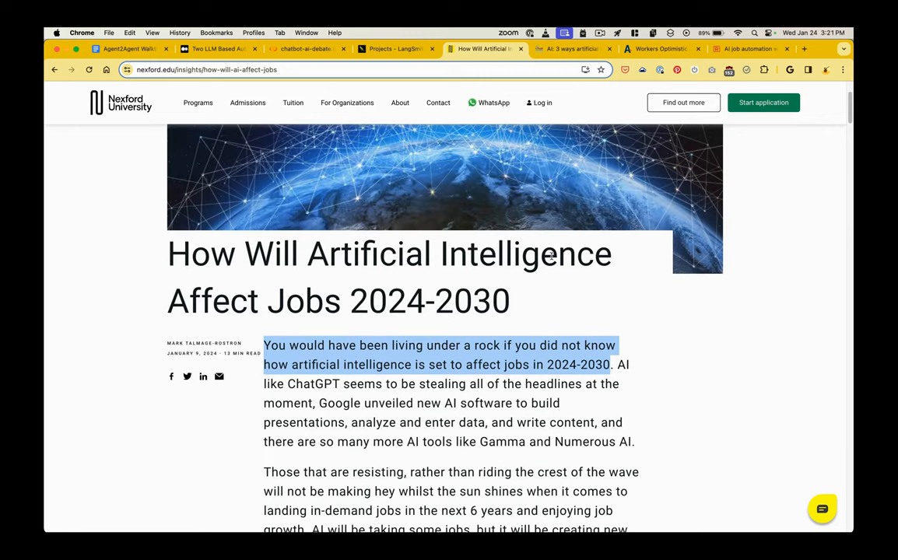
pyautogui.moveTo(530, 72)
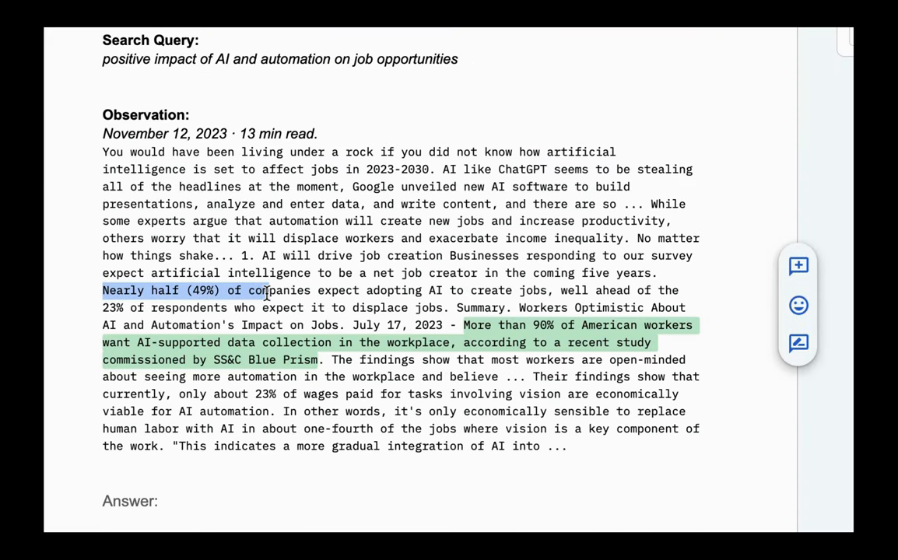
pyautogui.moveTo(264, 290); pyautogui.dragTo(424, 290)
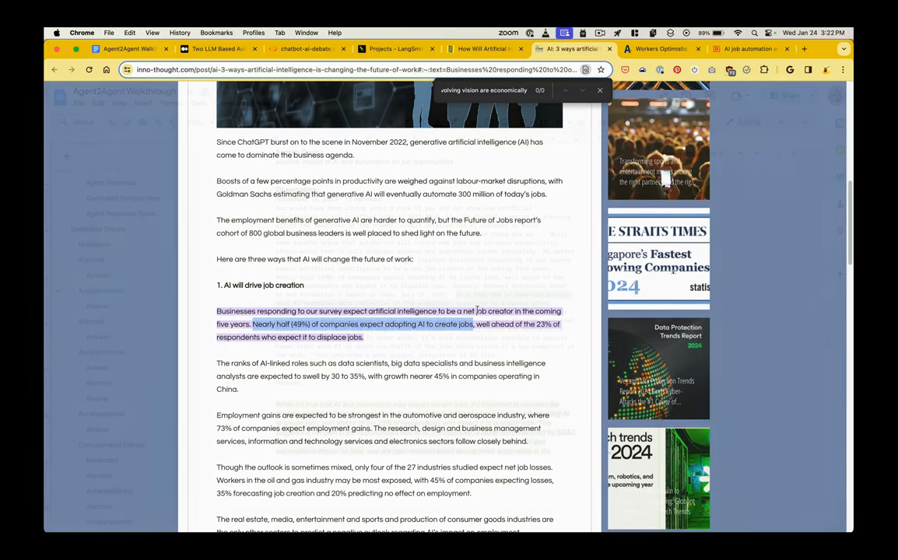
pyautogui.click(129, 48)
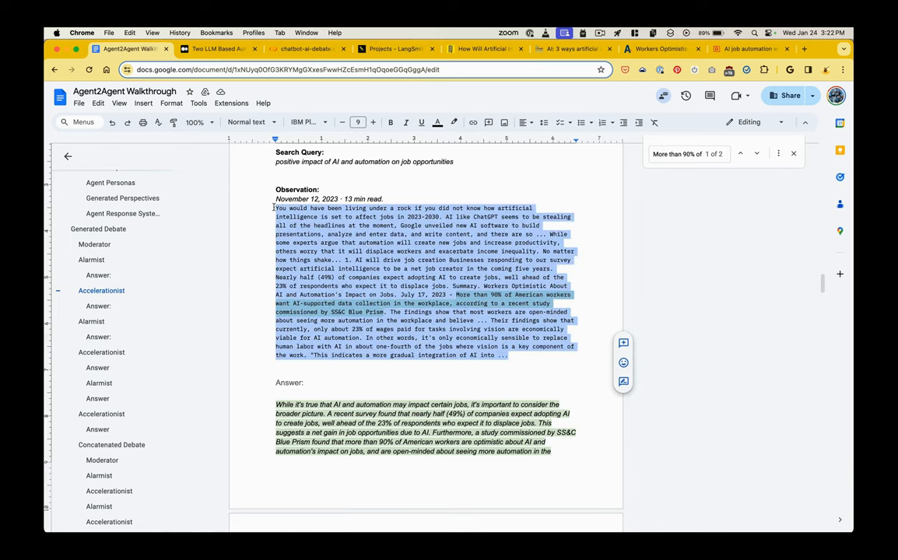
pyautogui.click(303, 49)
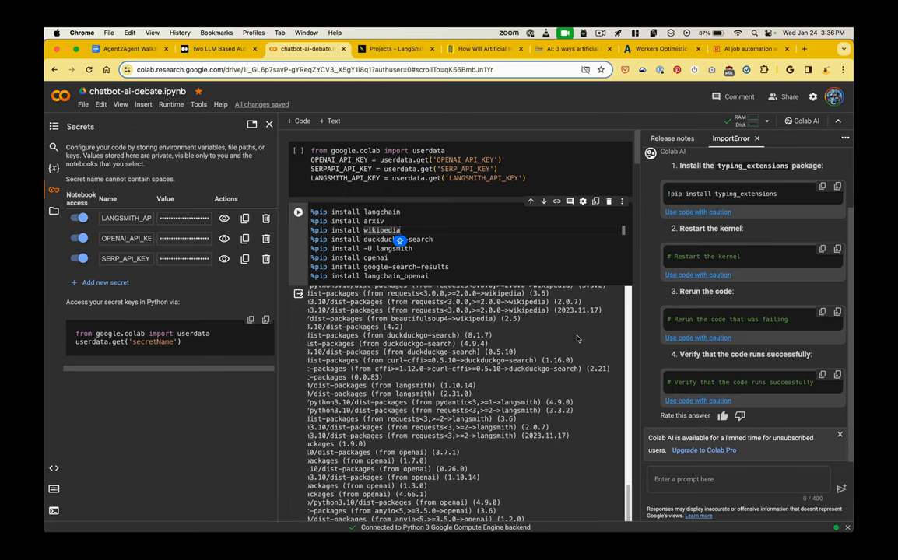
pyautogui.moveTo(611, 315)
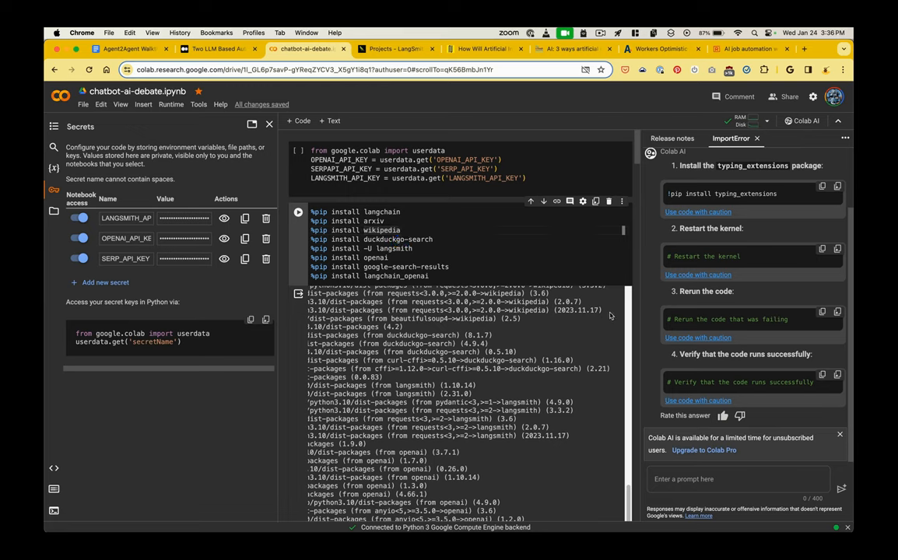
pyautogui.moveTo(373, 241)
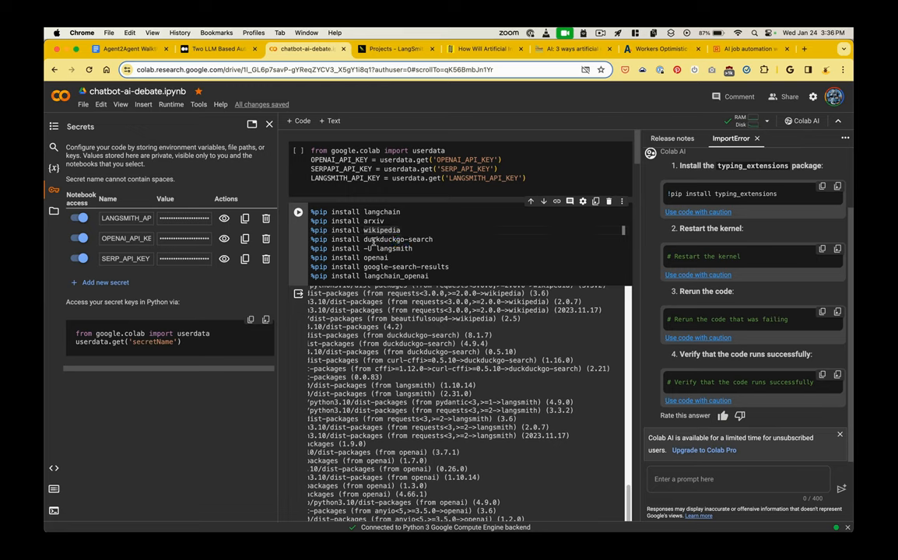
# Step: Review the langsmith install and kernel-restart tip, reach typing_extensions output, then go to LangSmith
pyautogui.doubleClick(393, 249)
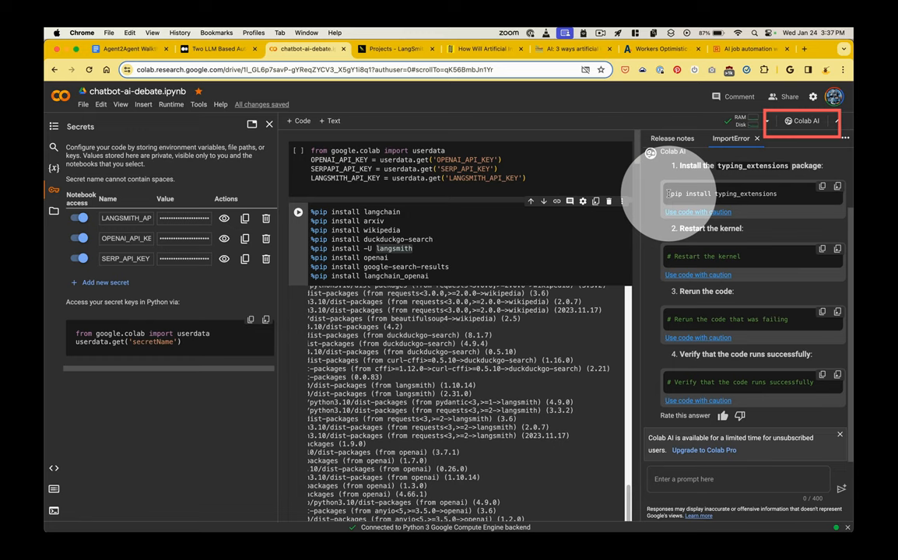
pyautogui.doubleClick(743, 193)
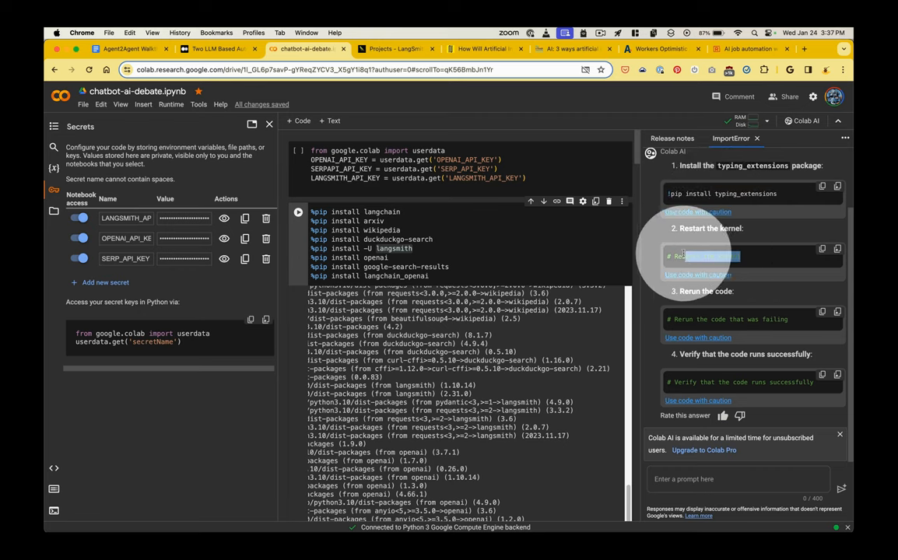
pyautogui.scroll(-3)
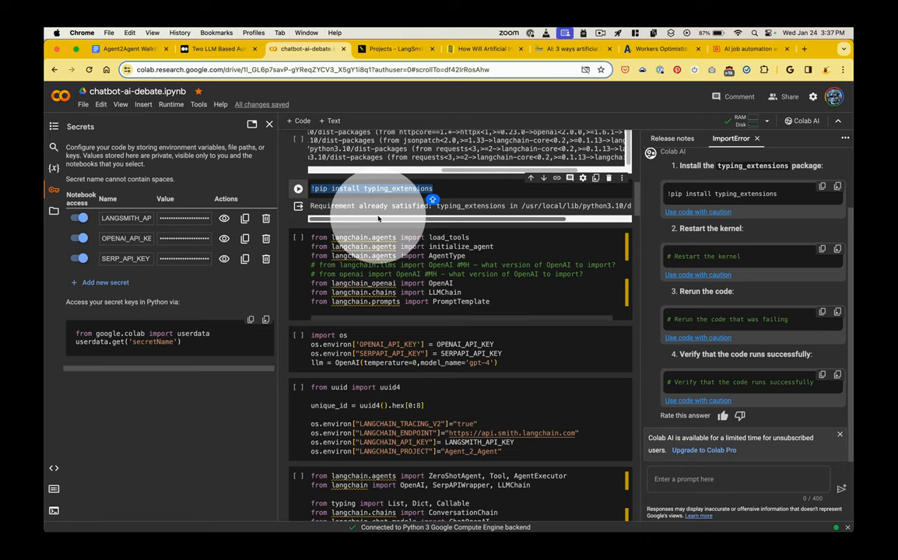
pyautogui.click(395, 49)
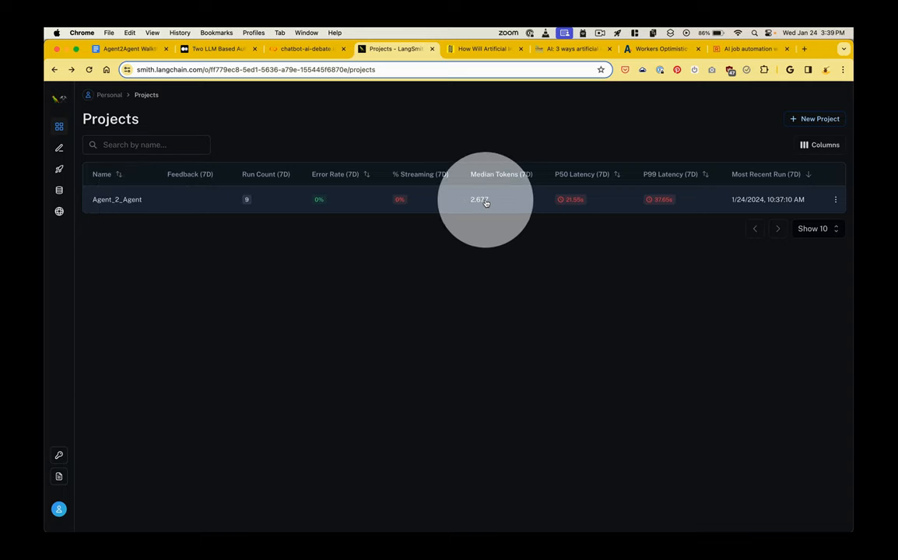
pyautogui.moveTo(486, 203)
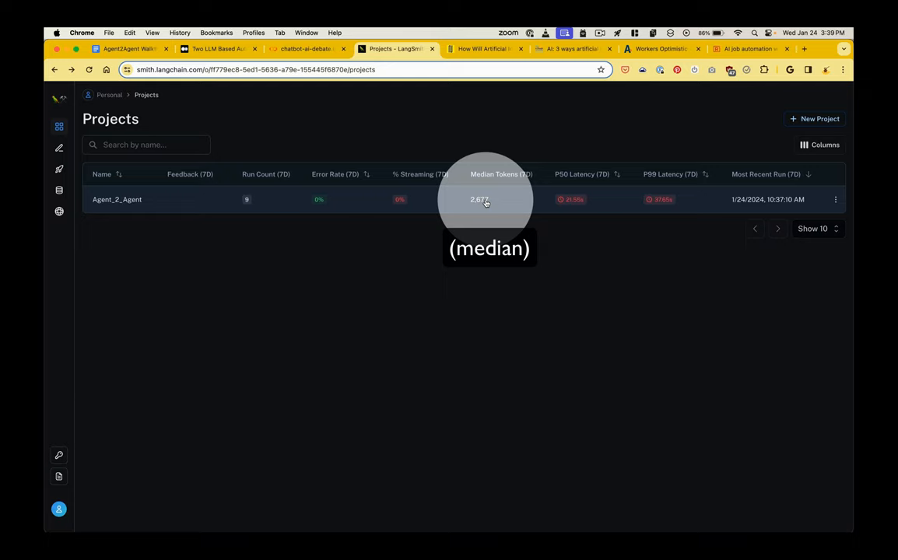
pyautogui.moveTo(483, 202)
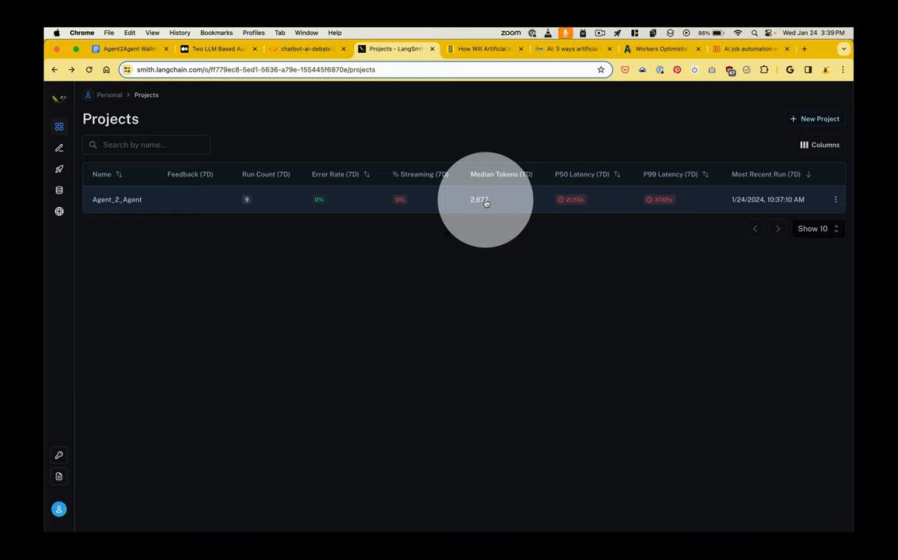
pyautogui.moveTo(576, 203)
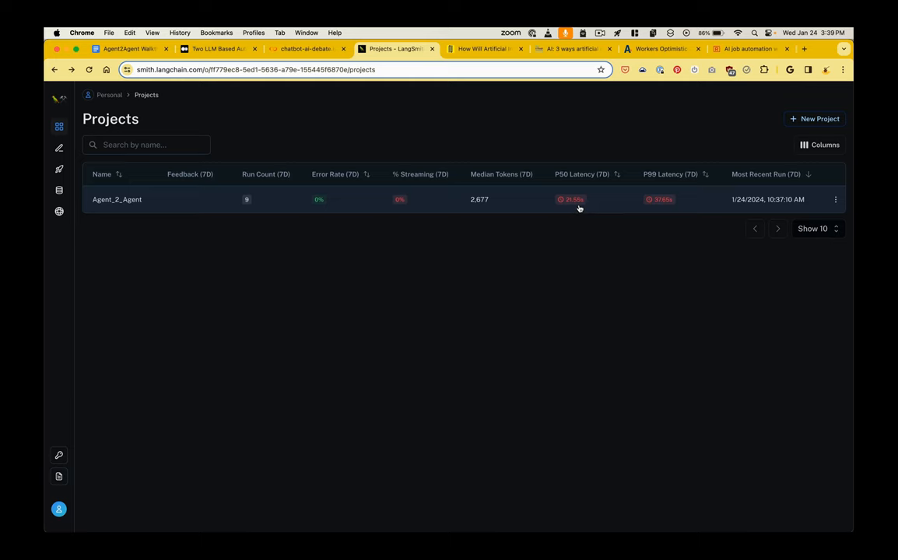
# Step: Open Agent_2_Agent to list its six AgentExecutor and three ChatOpenAI traces
pyautogui.click(116, 199)
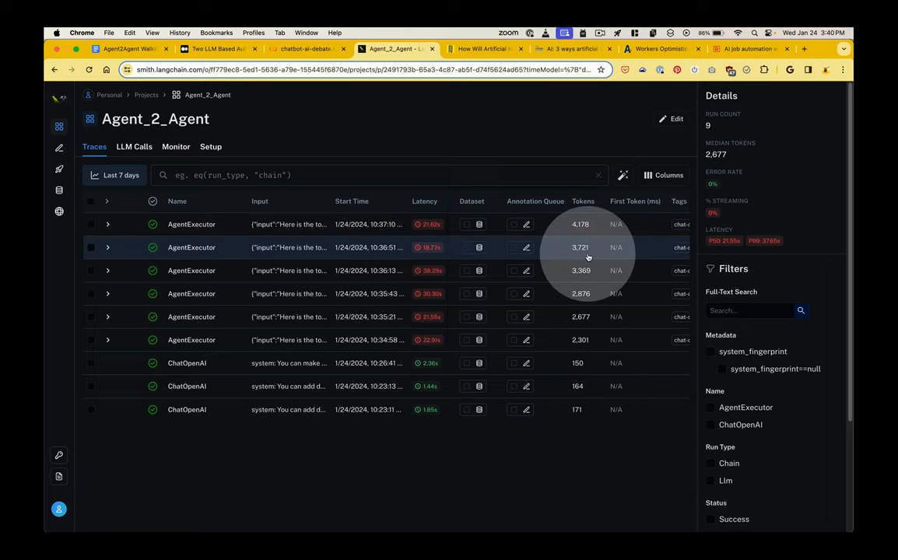
pyautogui.moveTo(583, 255)
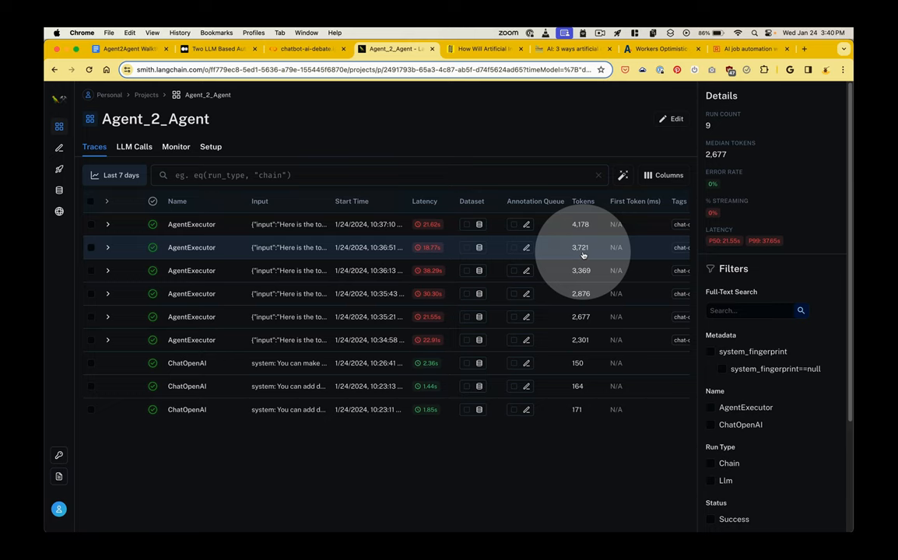
# Step: Open the run detail panel for the newest AgentExecutor trace
pyautogui.click(191, 224)
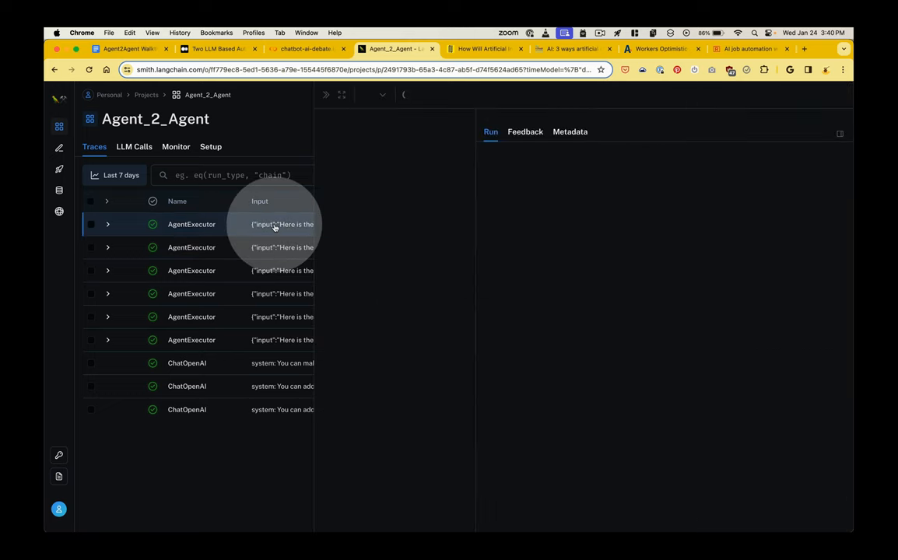
# Step: Load the trace's debate input and reply output, then return to the Colab notebook
pyautogui.click(190, 224)
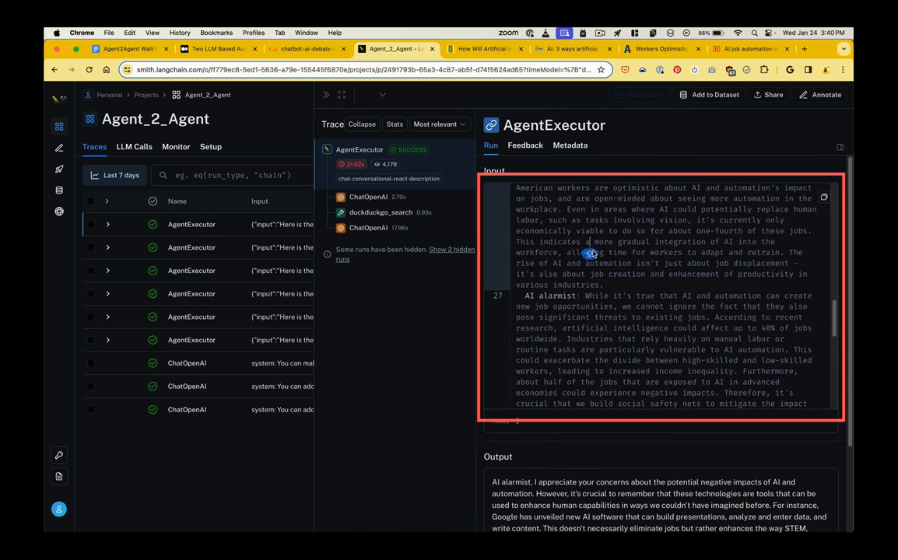
pyautogui.moveTo(646, 227)
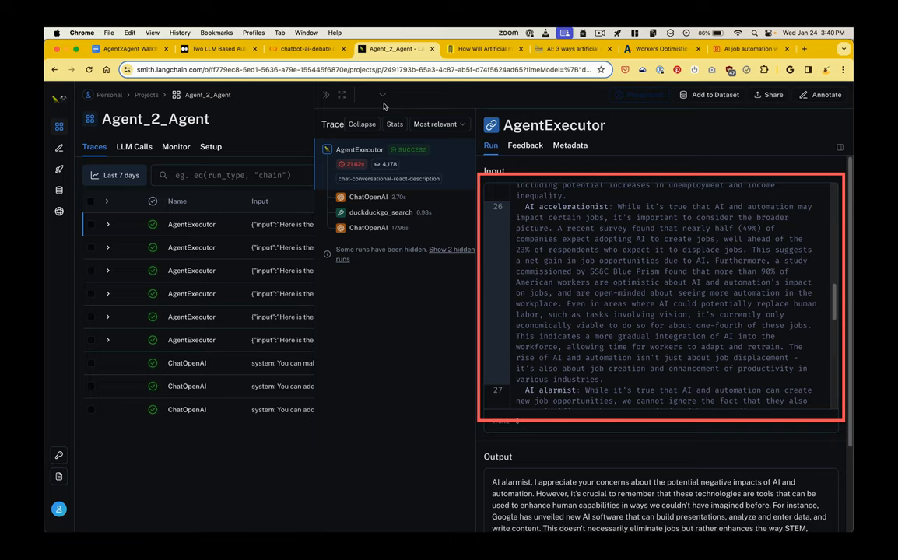
pyautogui.click(306, 48)
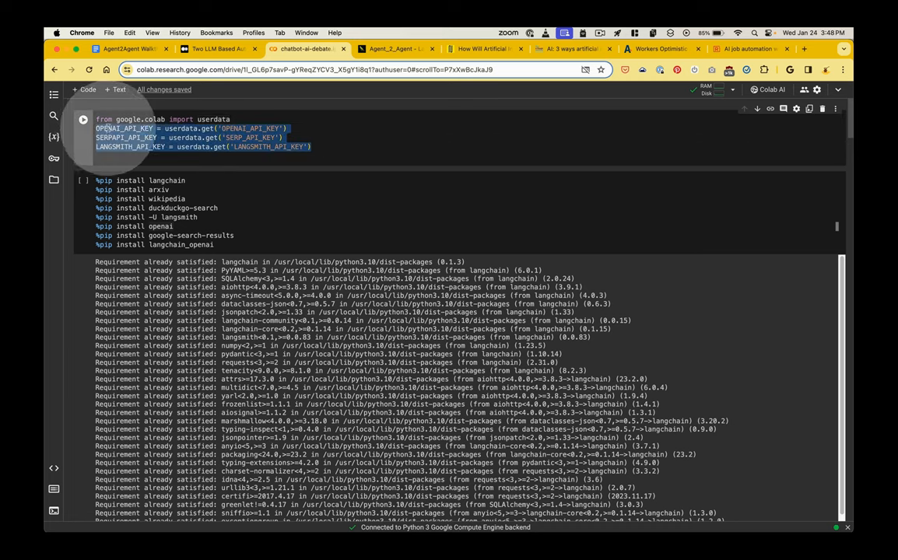
# Step: Inspect the API-key userdata cell and install output down to the LangChain imports cell
pyautogui.click(148, 146)
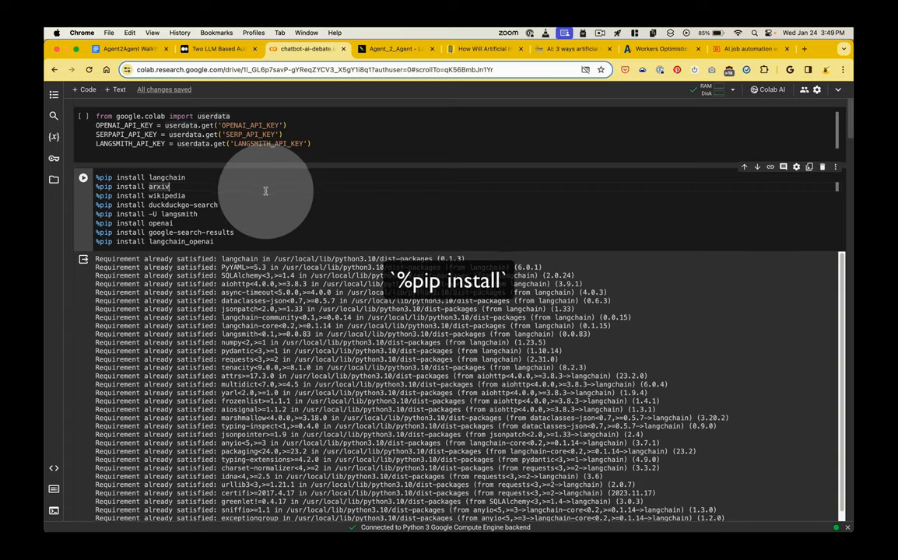
pyautogui.scroll(-3)
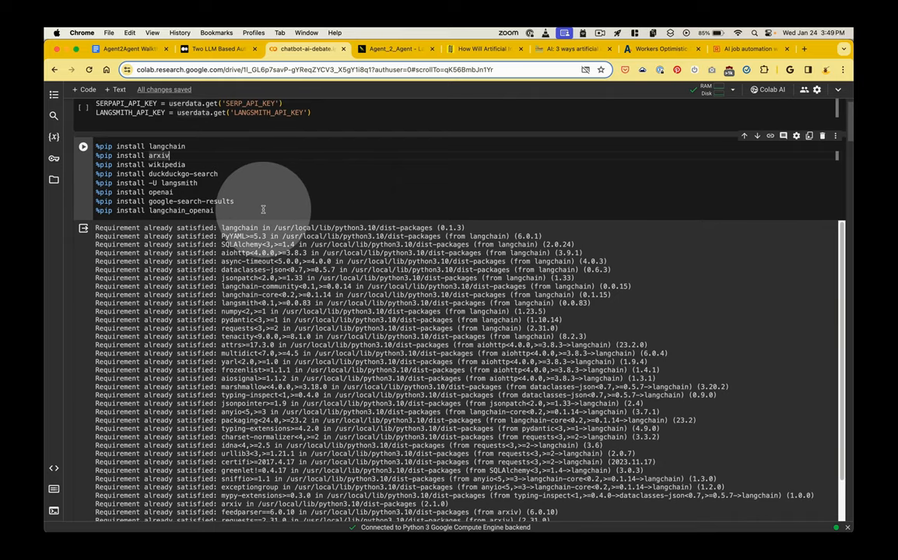
pyautogui.scroll(-3)
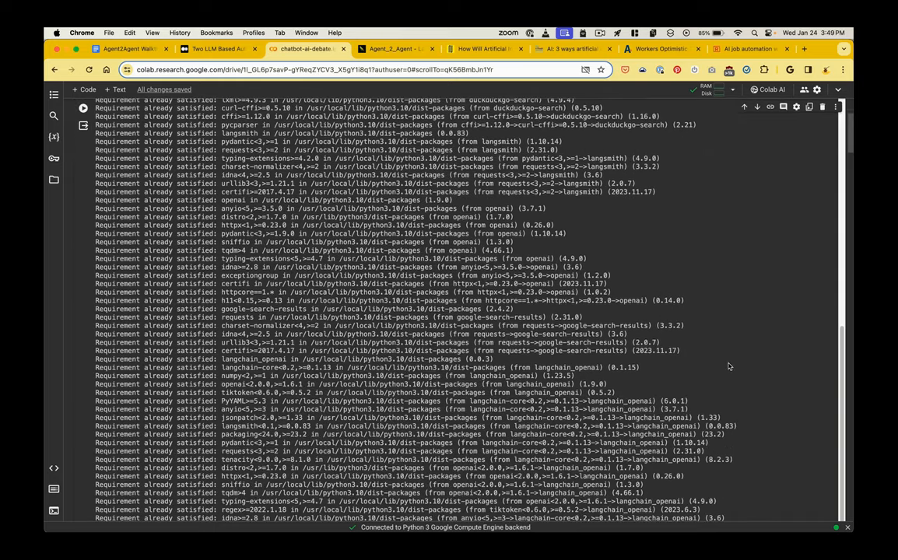
pyautogui.scroll(-3)
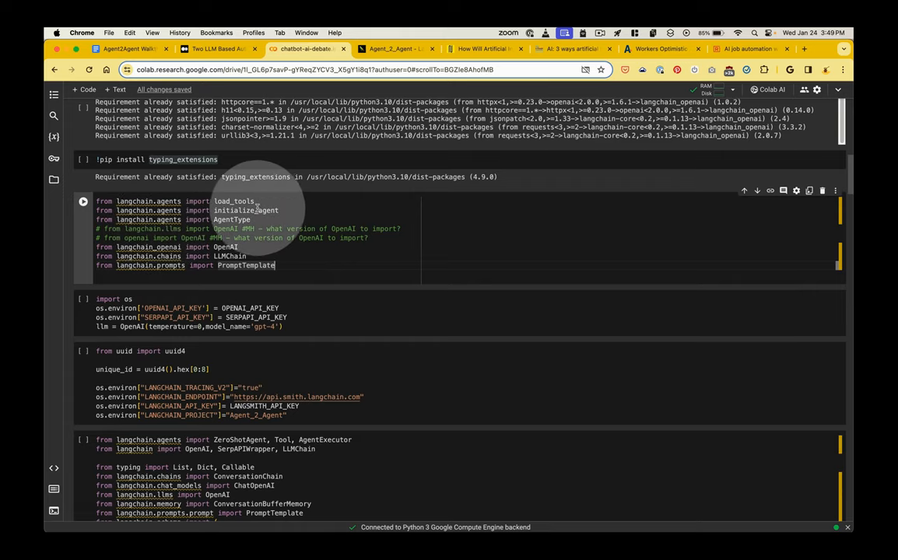
# Step: Review the import, os.environ and DialogueAgent cells, then view the Medium Agent 2 Agent article
pyautogui.scroll(-3)
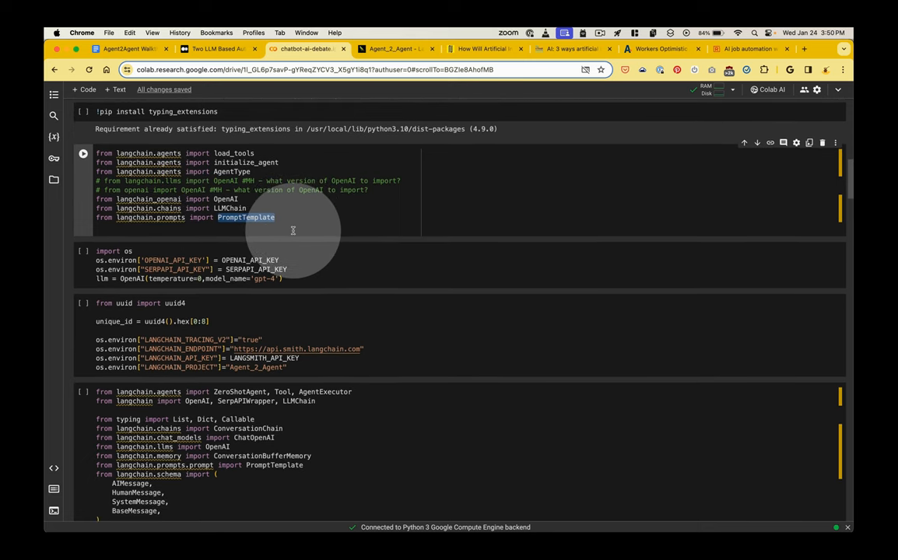
pyautogui.scroll(-3)
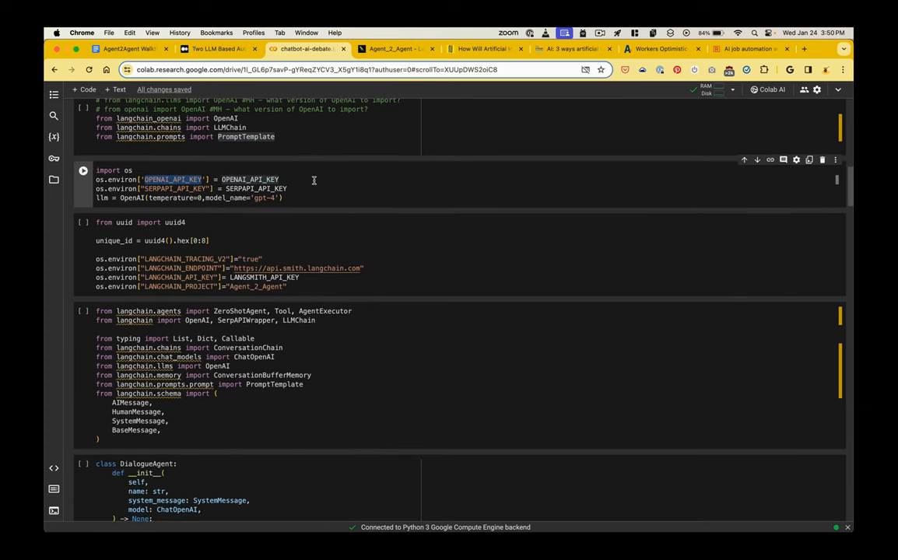
pyautogui.scroll(-3)
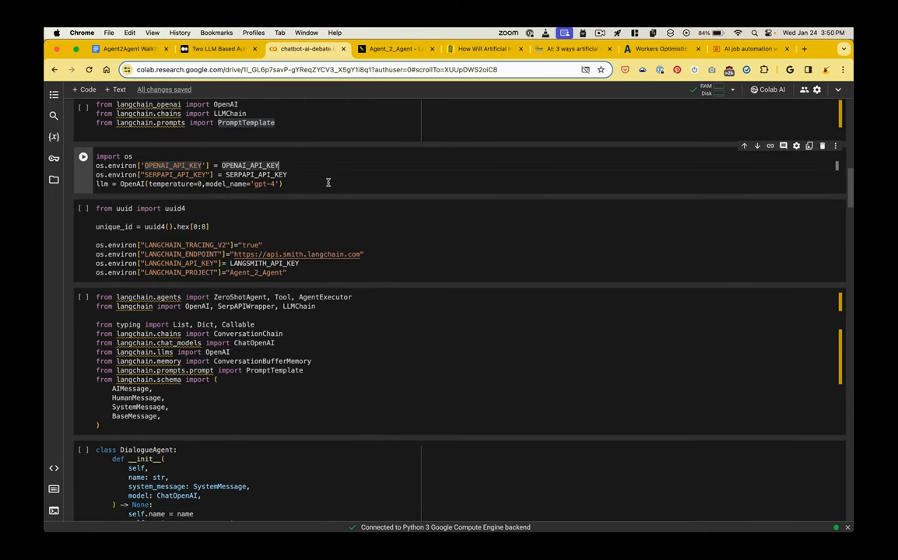
pyautogui.scroll(-3)
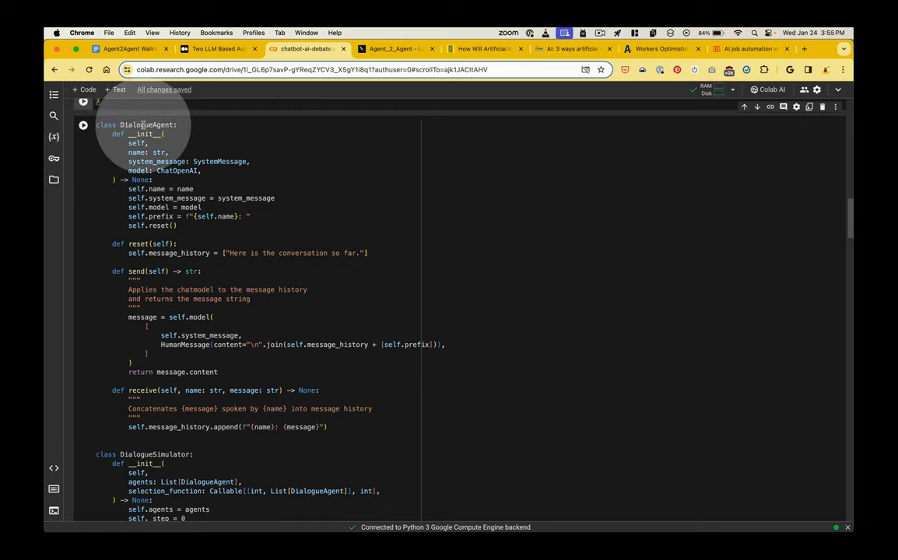
pyautogui.click(217, 48)
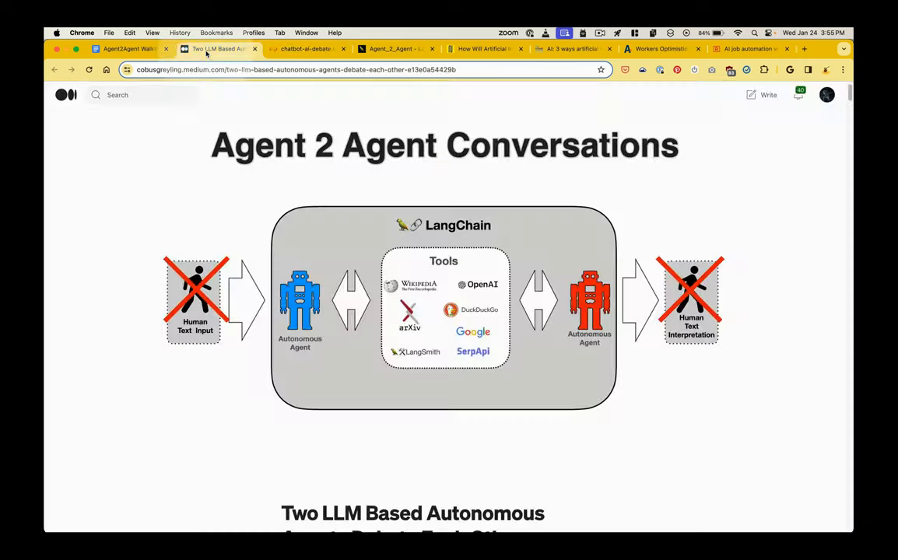
# Step: Show the Medium article's debating-agents headline, then return to the Colab notebook's DialogueAgent code
pyautogui.scroll(-3)
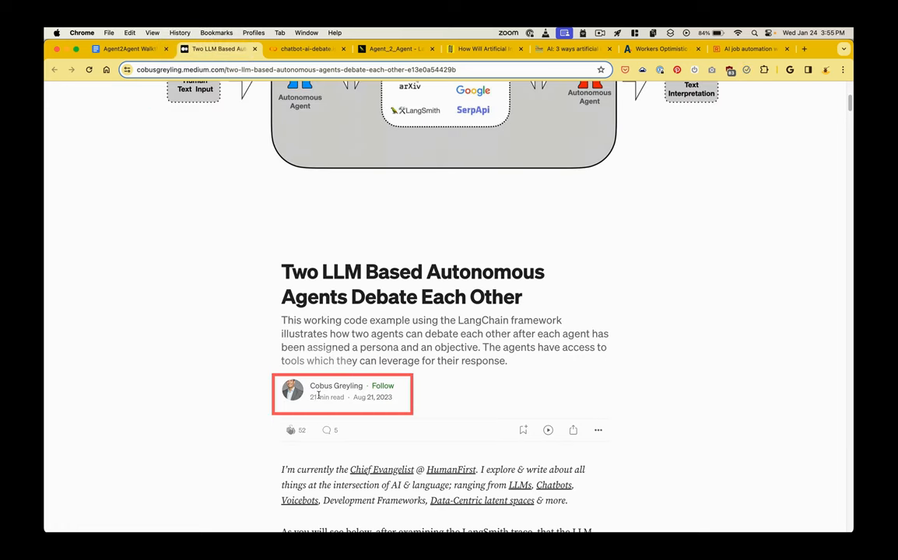
pyautogui.click(306, 49)
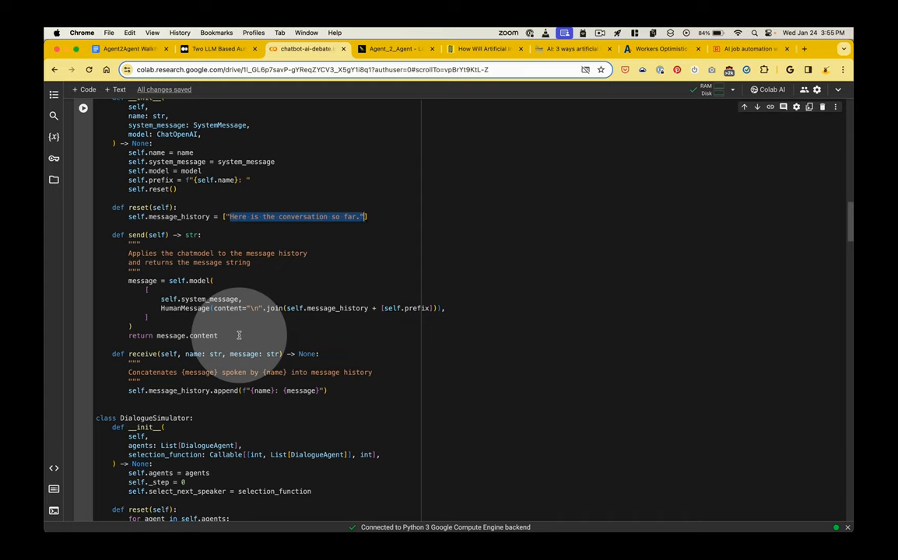
# Step: Highlight the DialogueSimulator class, then reach the names, 50-word limit and employment topic cells
pyautogui.scroll(-3)
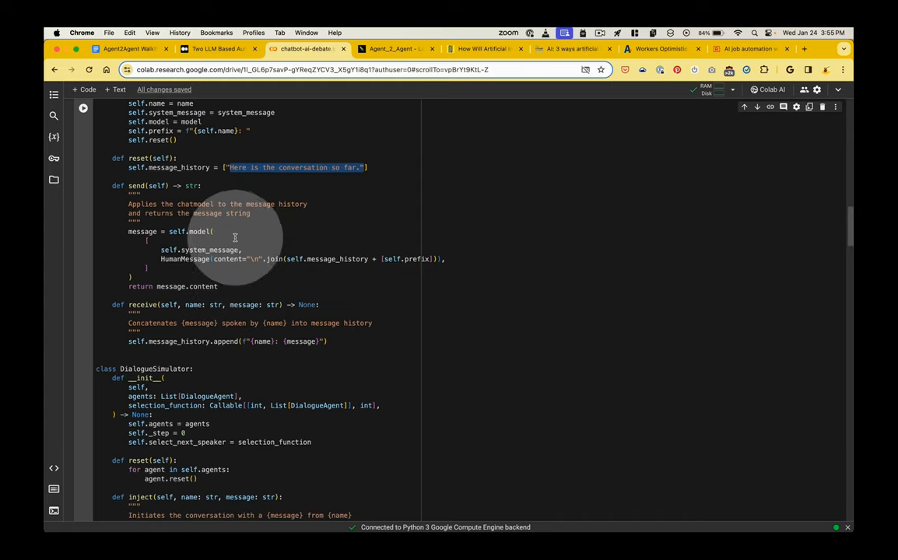
pyautogui.scroll(-3)
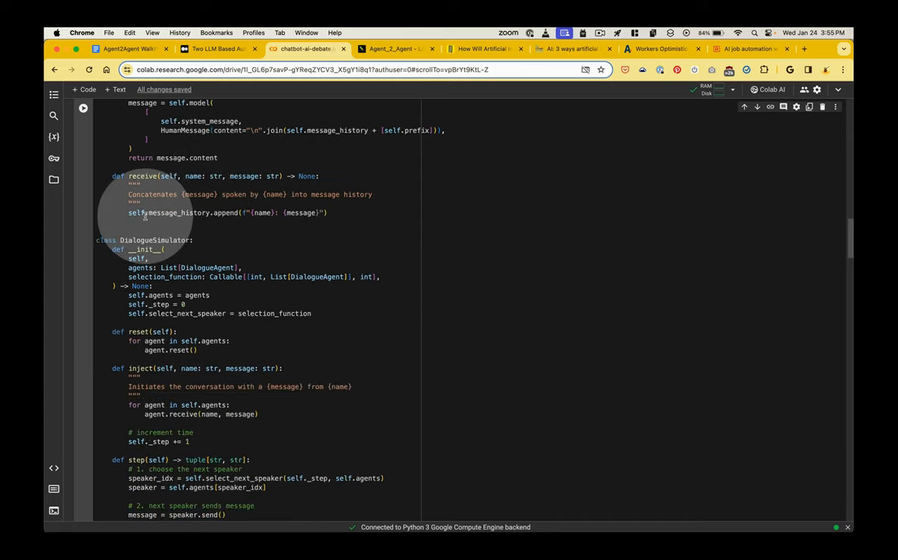
pyautogui.scroll(-3)
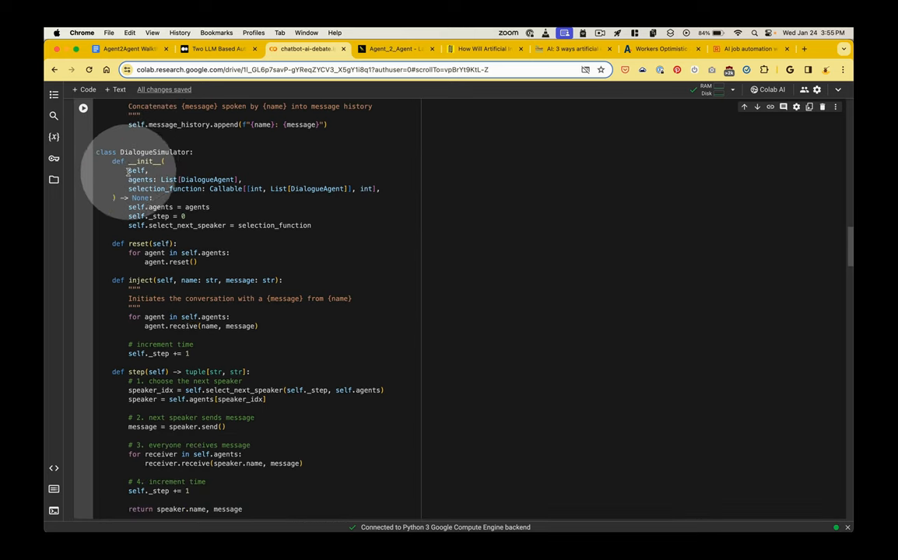
pyautogui.doubleClick(154, 152)
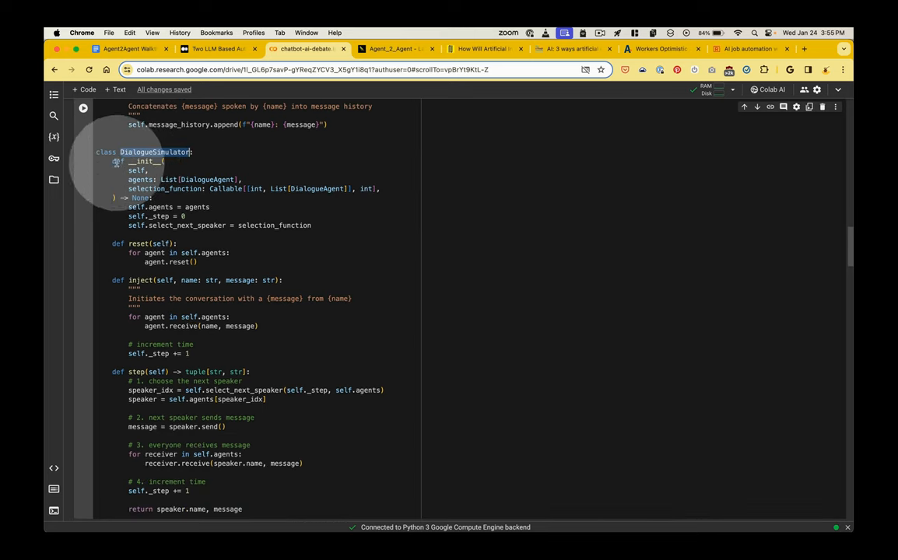
pyautogui.scroll(-3)
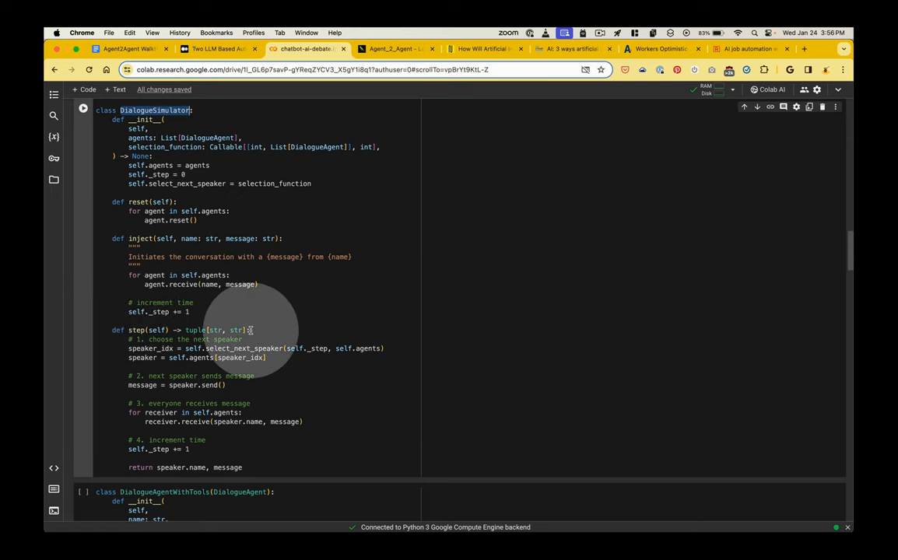
pyautogui.scroll(-3)
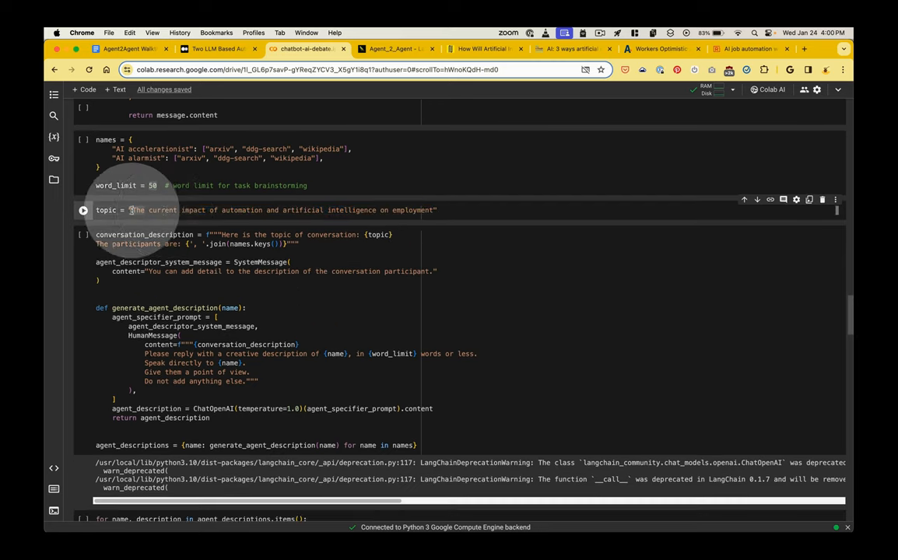
pyautogui.moveTo(130, 210); pyautogui.dragTo(432, 210)
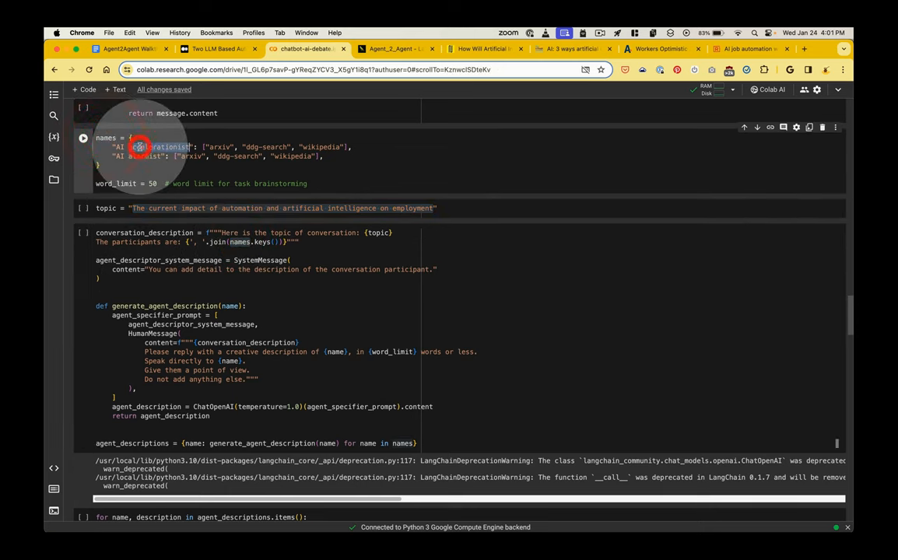
pyautogui.doubleClick(219, 147)
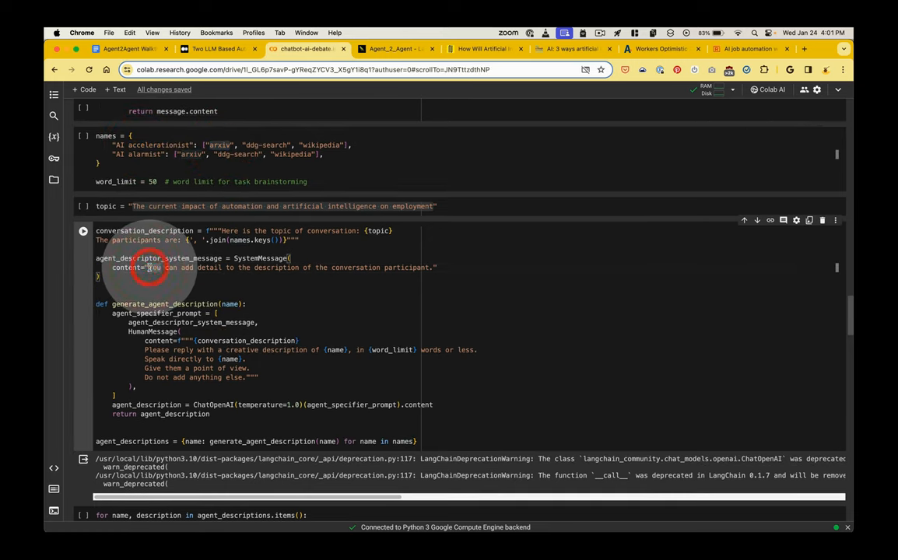
pyautogui.moveTo(149, 267); pyautogui.dragTo(426, 267)
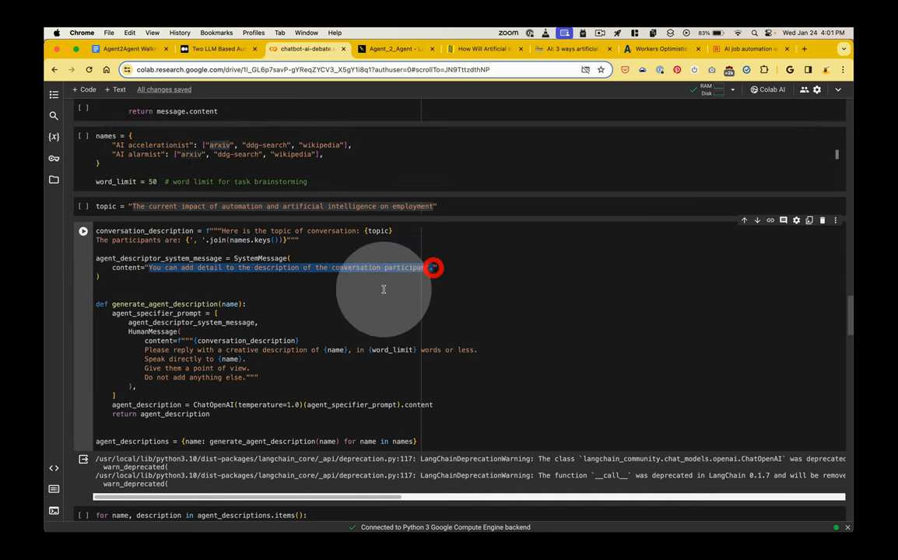
pyautogui.scroll(-3)
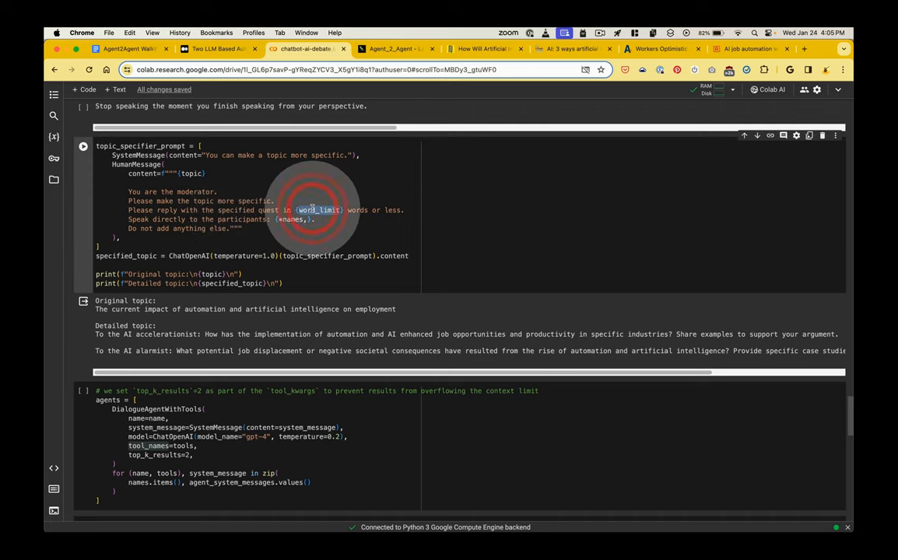
pyautogui.scroll(-3)
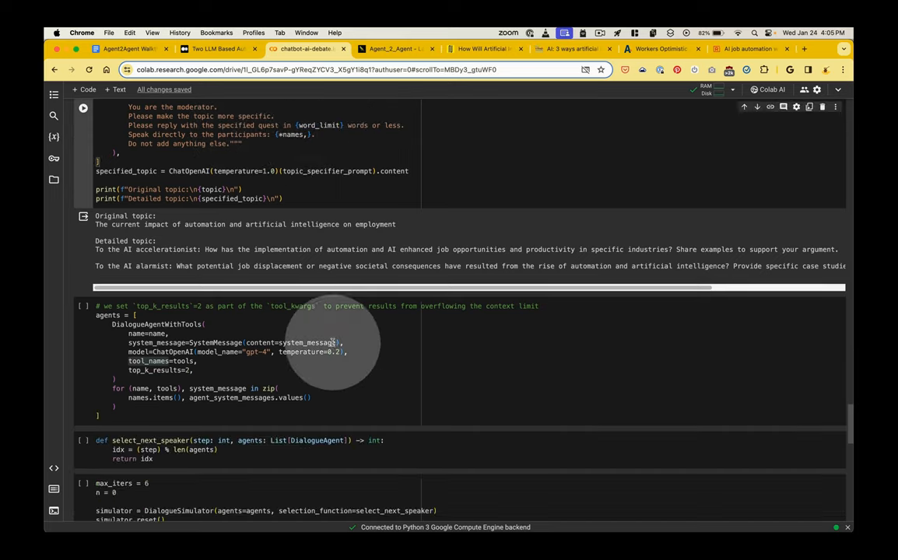
pyautogui.scroll(-3)
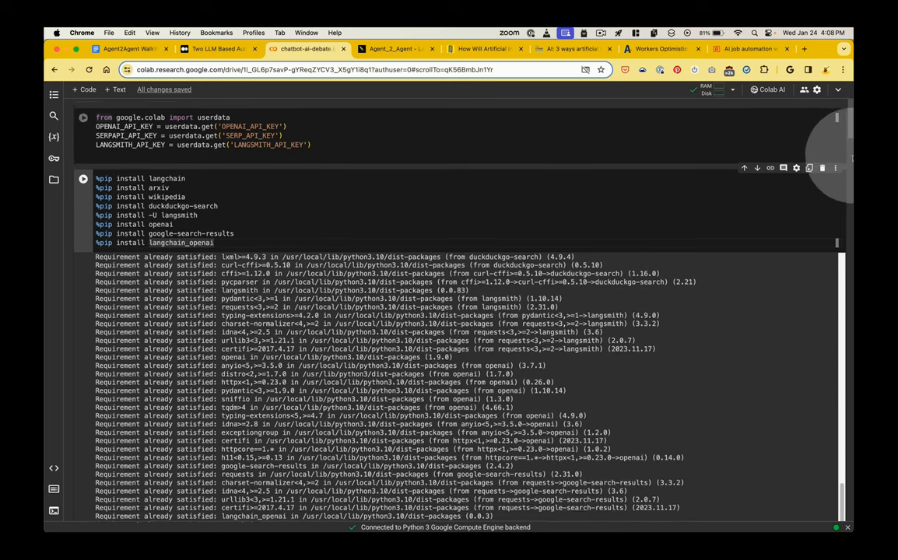
pyautogui.scroll(-3)
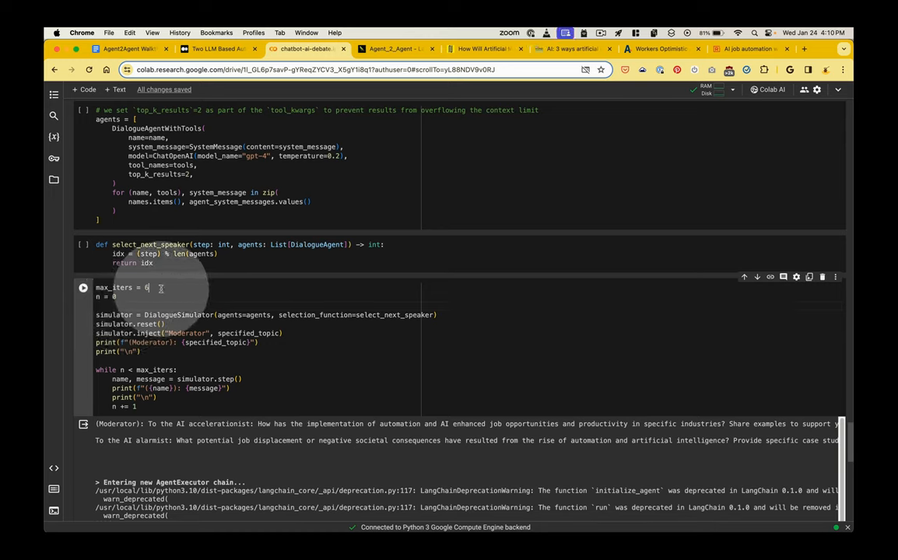
pyautogui.click(146, 288)
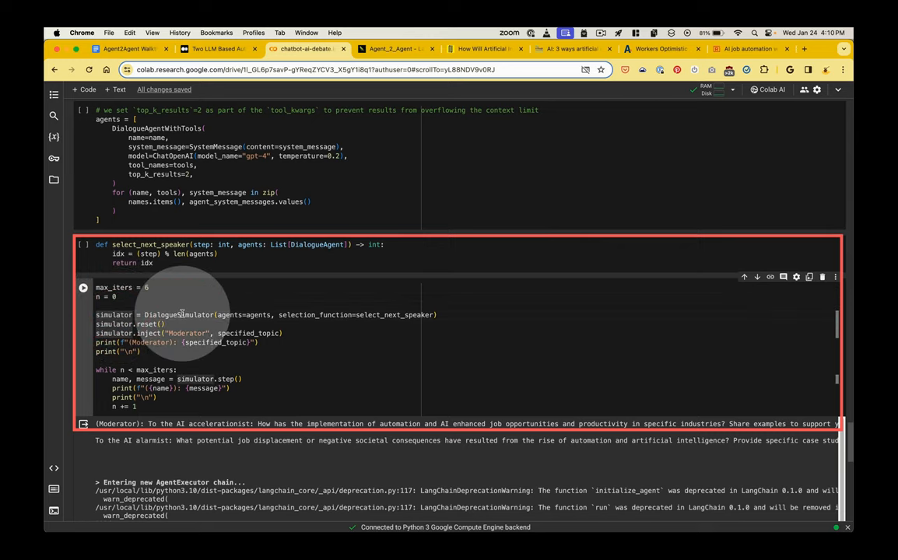
pyautogui.doubleClick(179, 315)
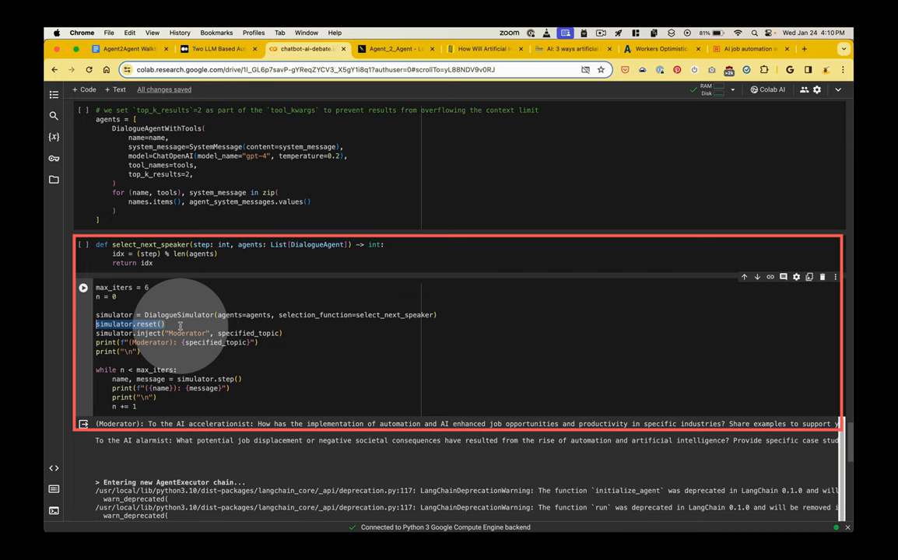
pyautogui.scroll(-3)
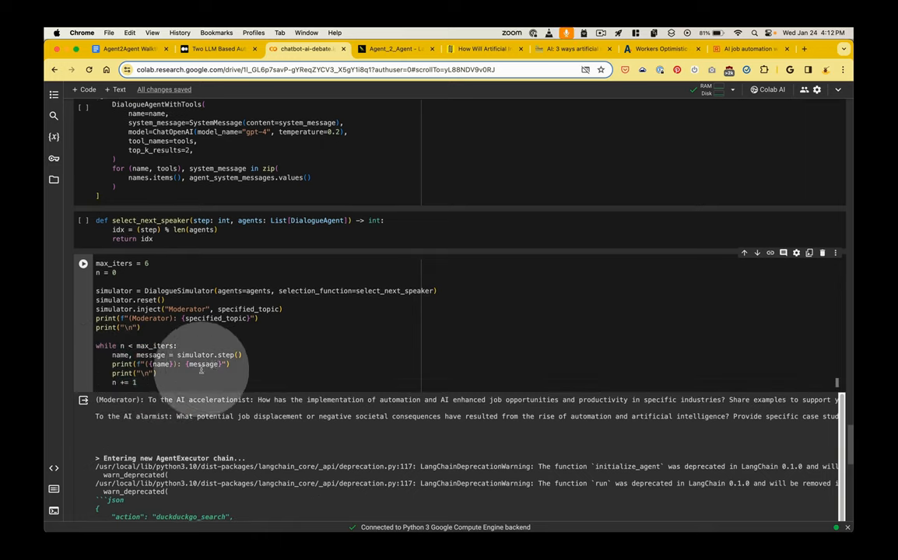
pyautogui.scroll(-3)
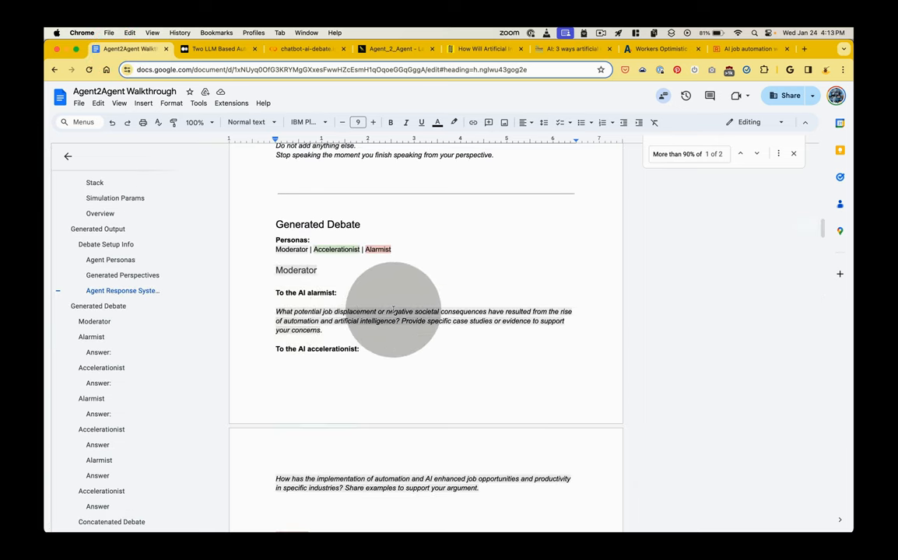
pyautogui.click(305, 49)
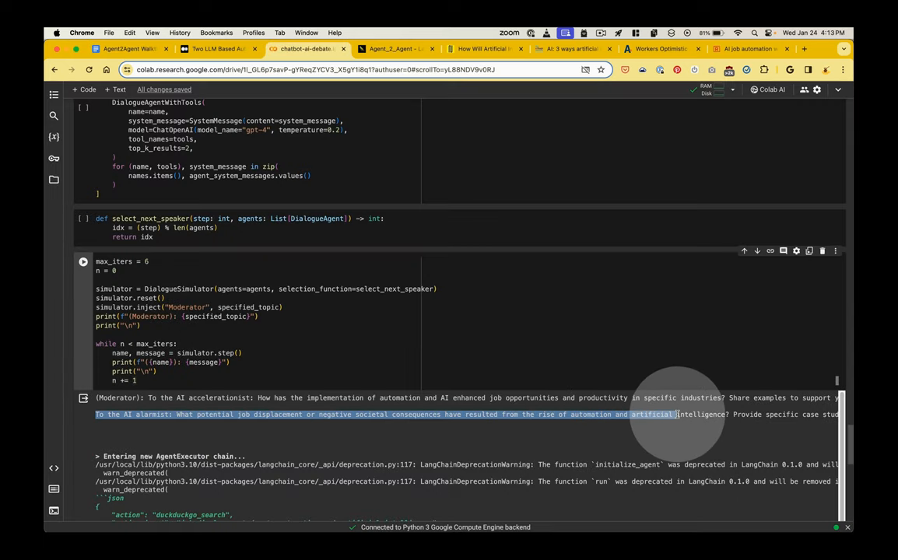
pyautogui.scroll(-3)
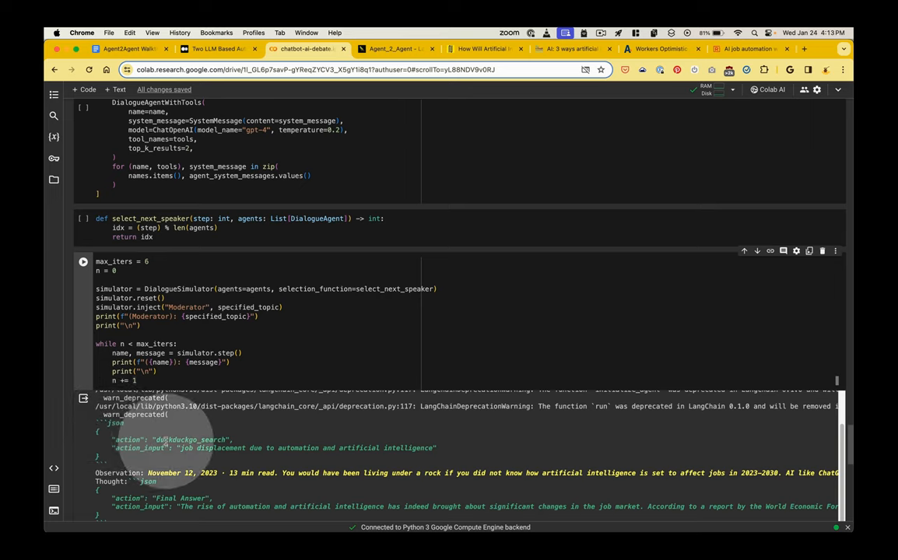
pyautogui.doubleClick(190, 440)
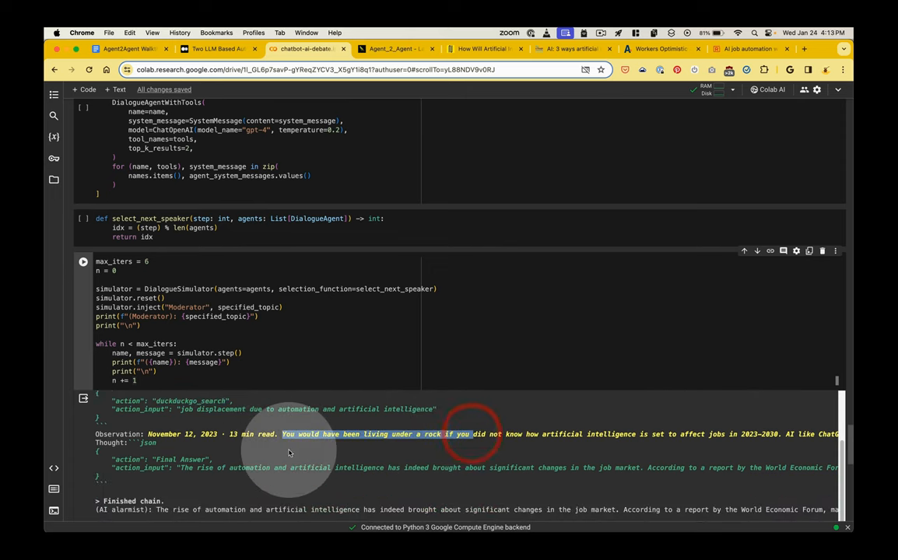
pyautogui.scroll(-3)
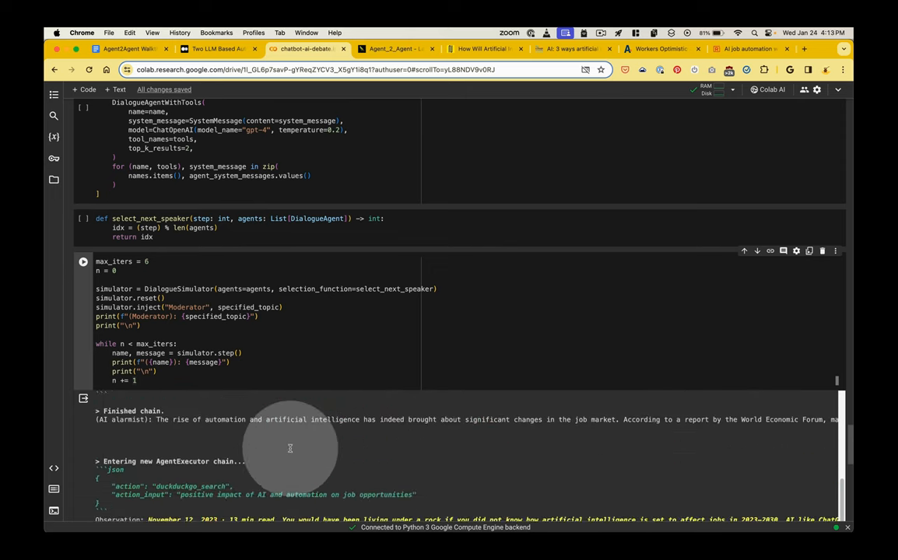
pyautogui.scroll(-3)
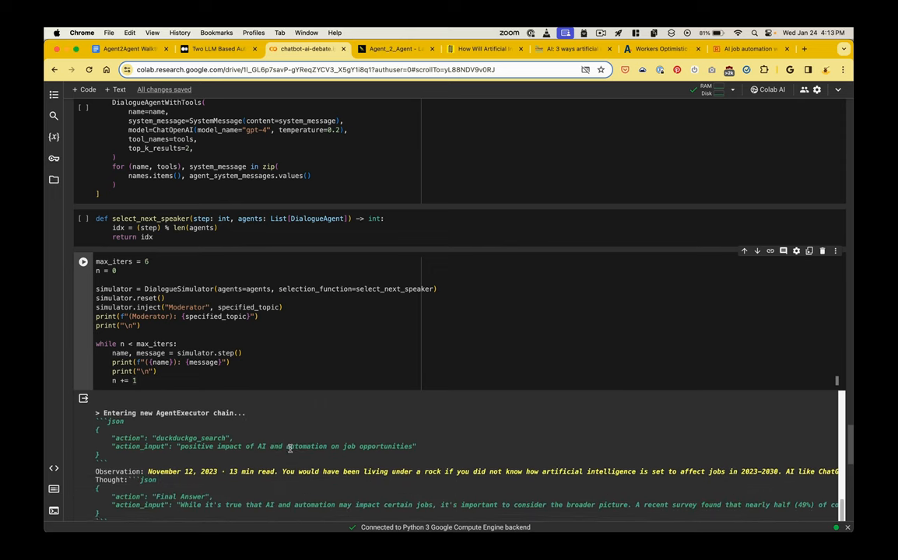
pyautogui.scroll(-3)
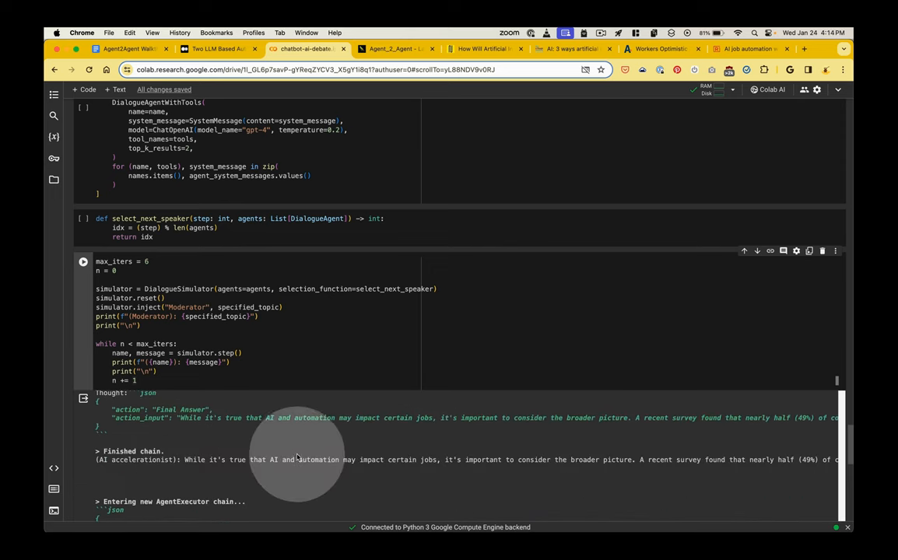